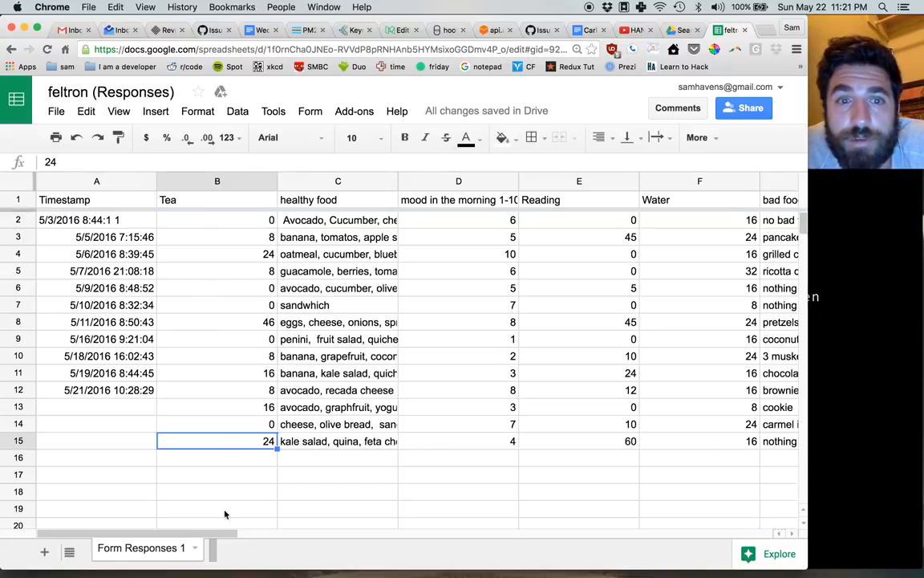
pyautogui.moveTo(340, 430)
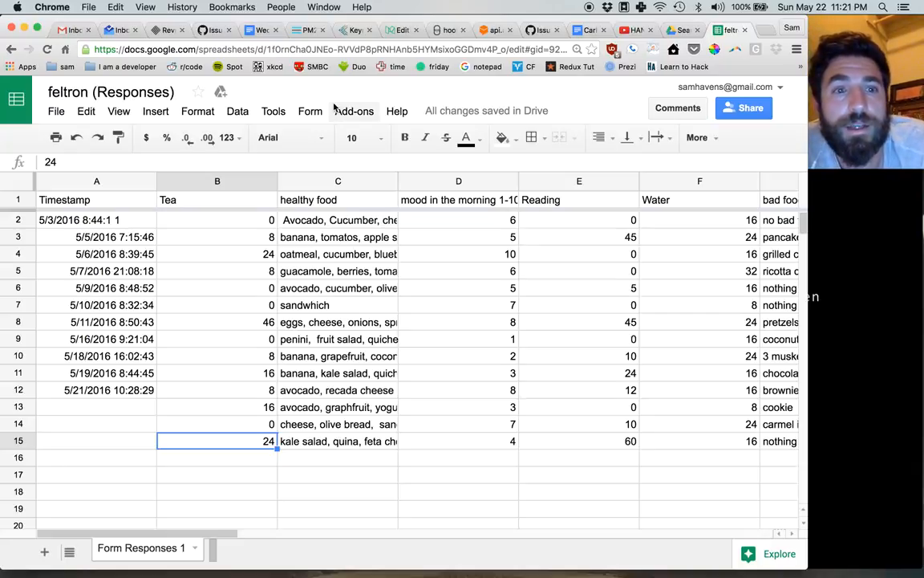
# Look over the Reading and Tea answer columns to find non-numeric entries.
pyautogui.click(460, 180)
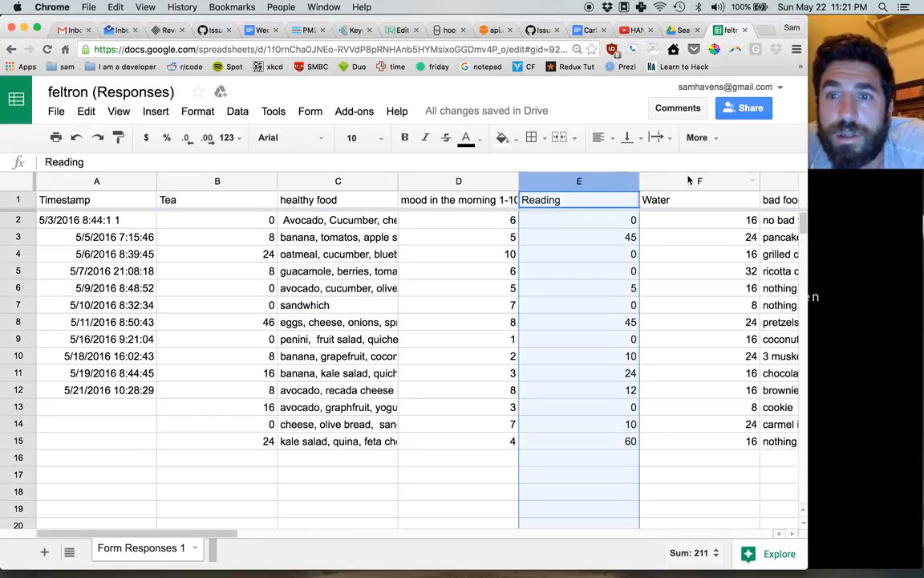
pyautogui.hscroll(3)
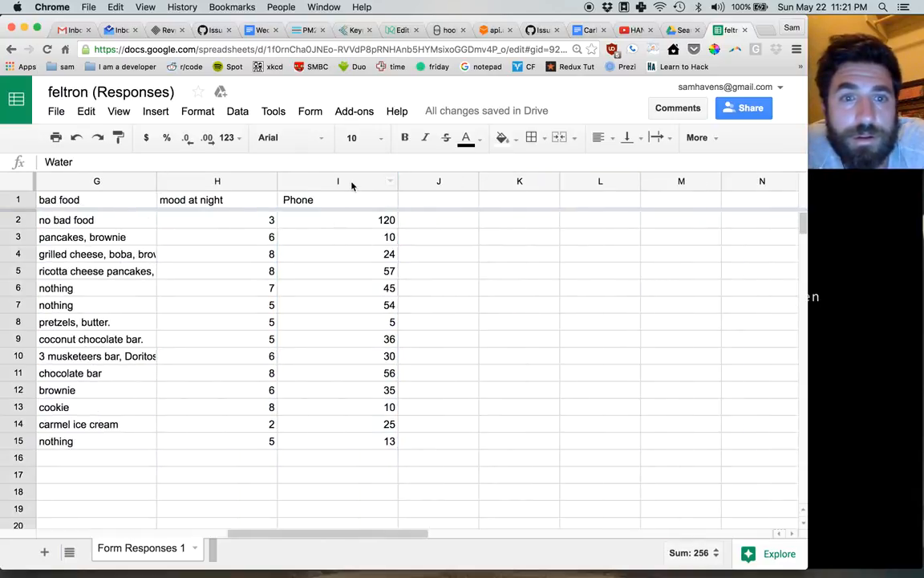
pyautogui.hscroll(-3)
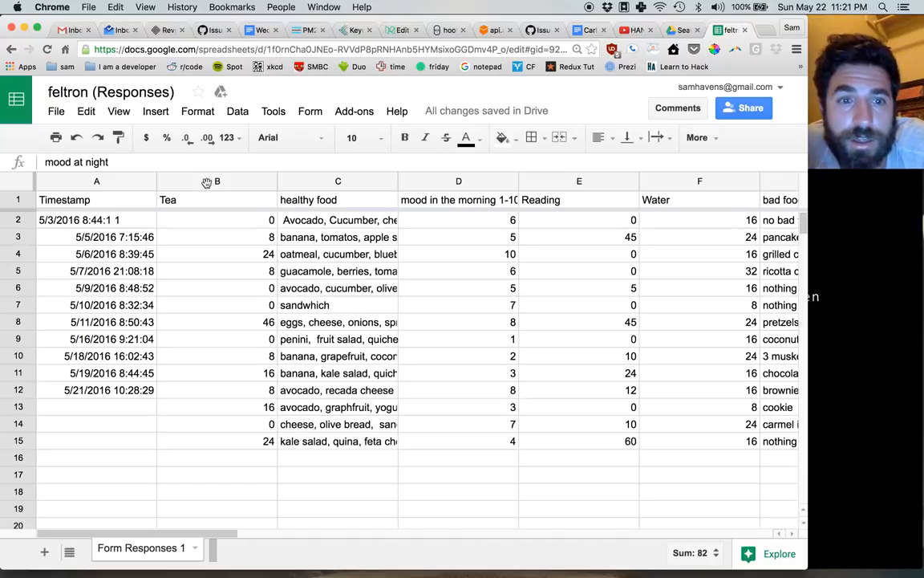
pyautogui.click(216, 220)
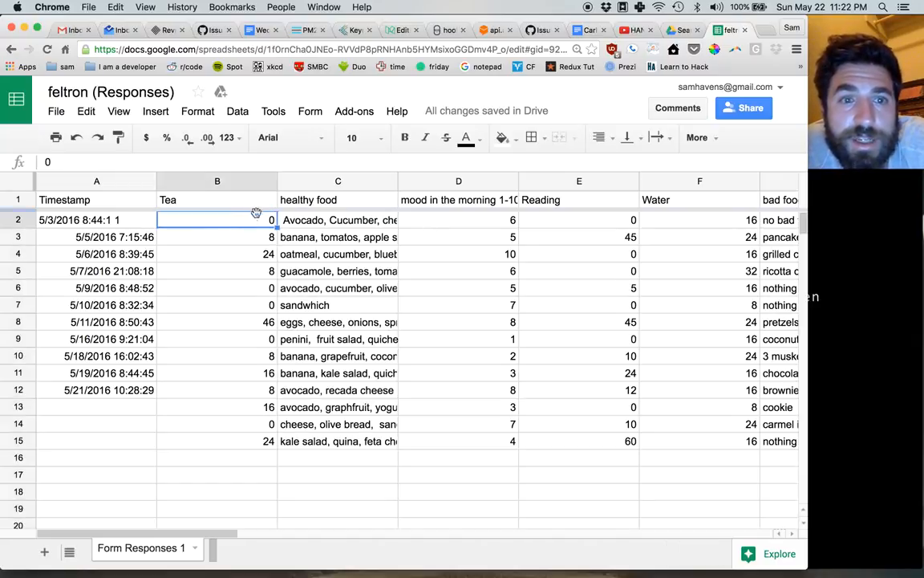
pyautogui.click(217, 237)
pyautogui.write(' cups')
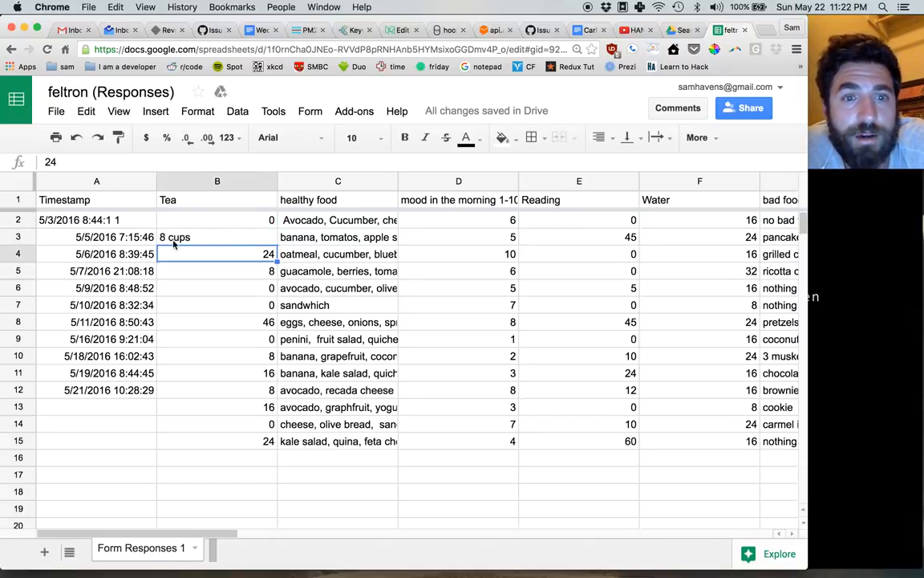
# Replace the '8 cups' Tea answer in B3 with the plain number 8.
pyautogui.click(217, 237)
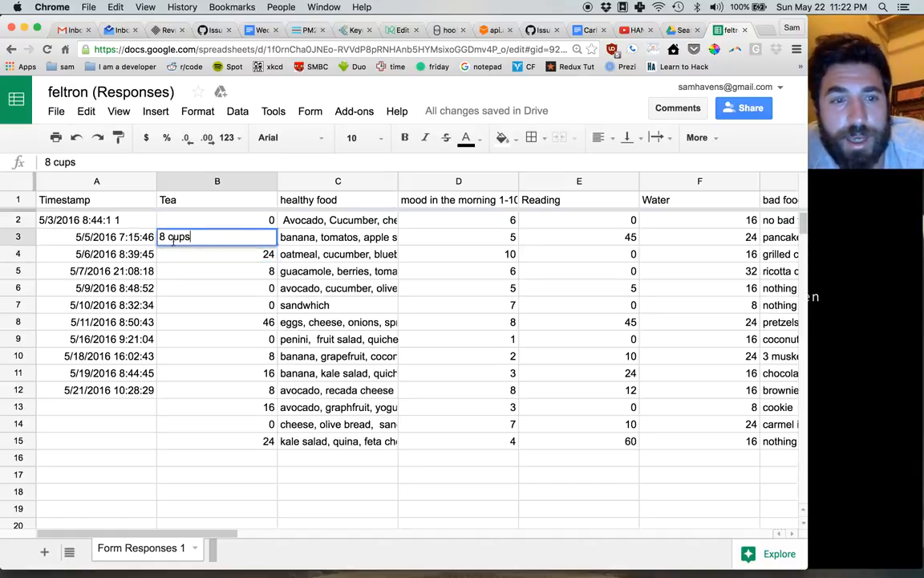
pyautogui.press('Return')
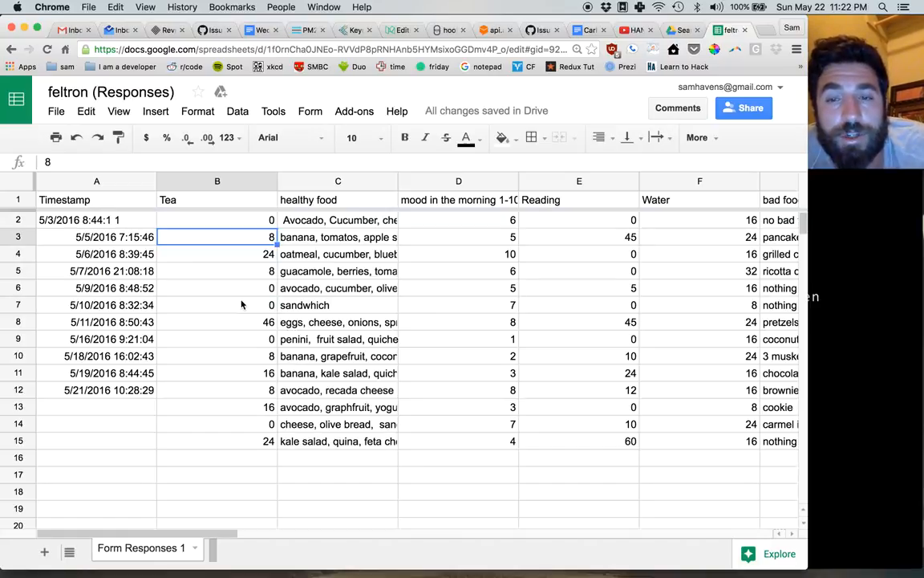
pyautogui.moveTo(239, 238)
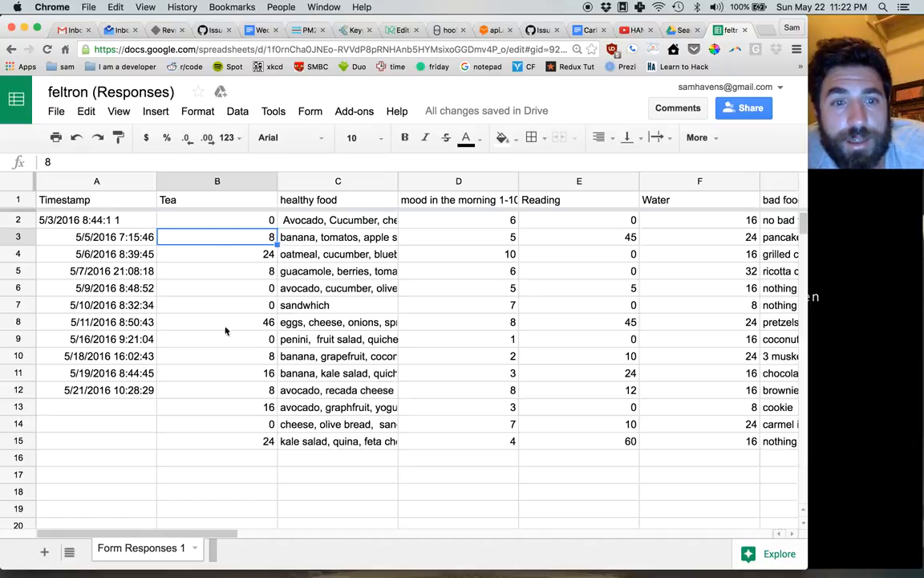
pyautogui.moveTo(411, 221)
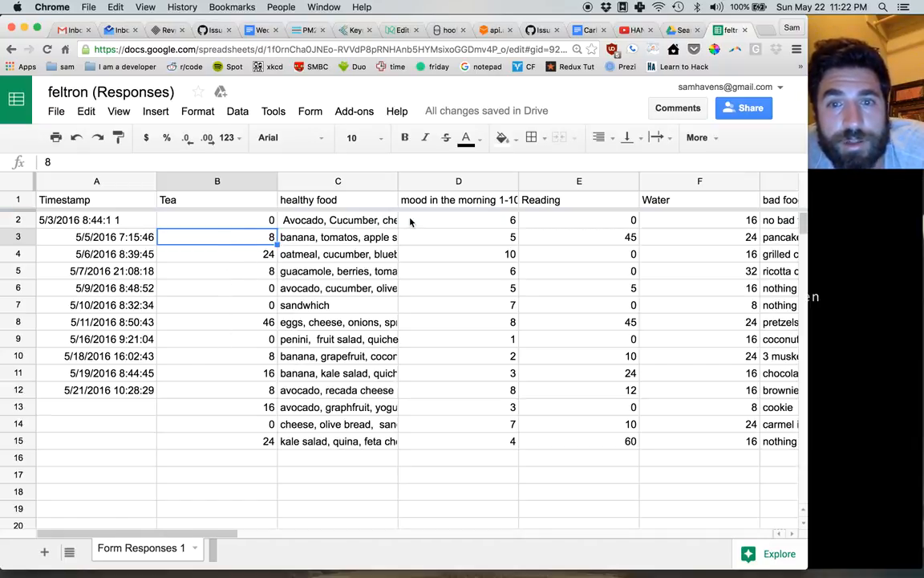
# Rename the B1 heading from 'Tea' to 'Tea (oz)' to show the unit.
pyautogui.click(217, 199)
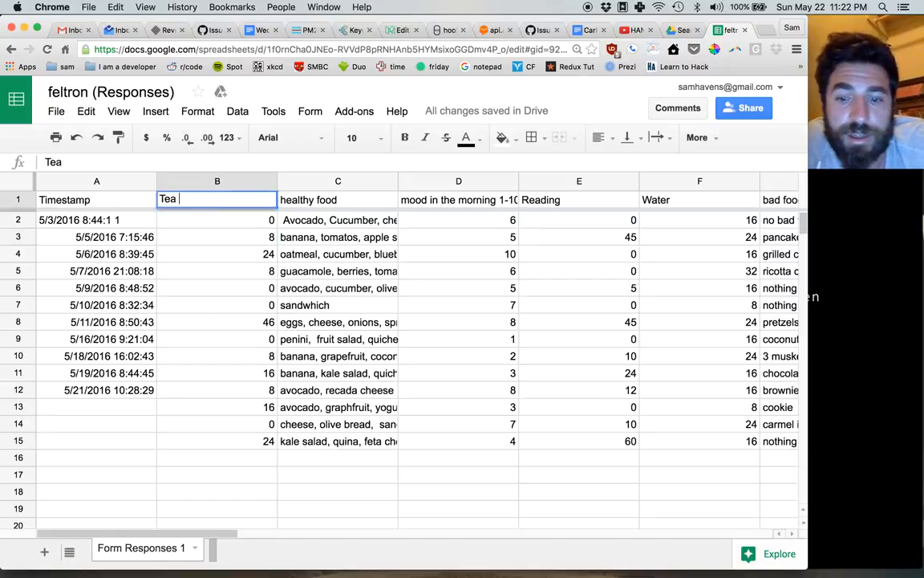
pyautogui.write('(oz)')
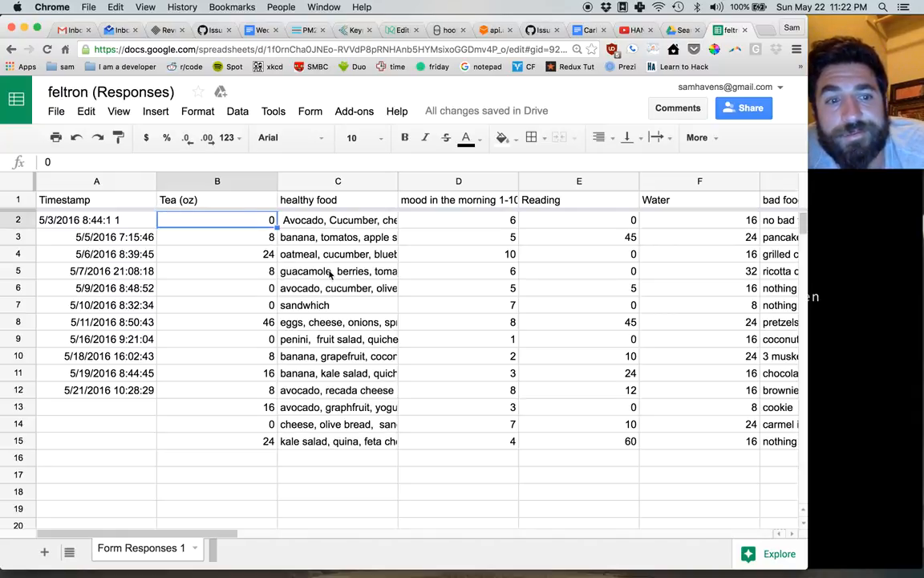
pyautogui.click(337, 424)
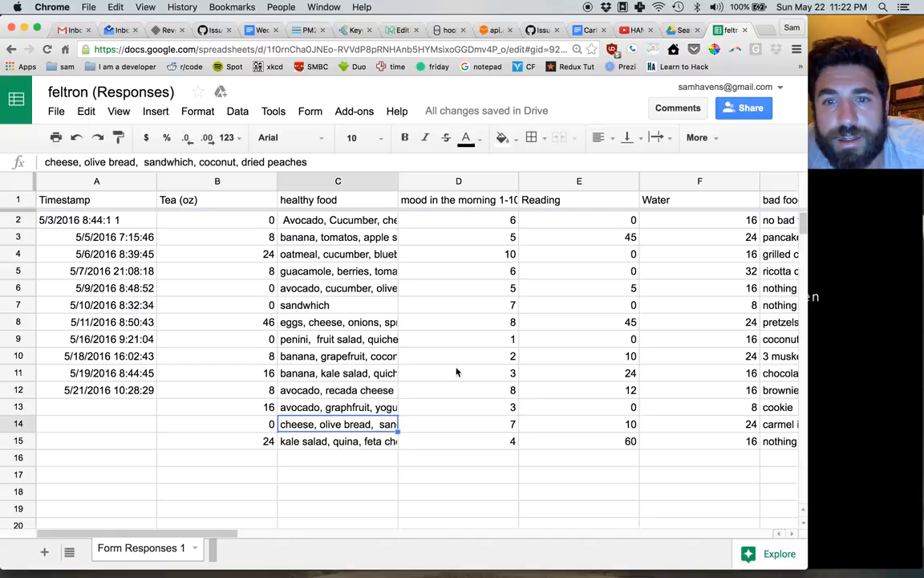
# Review the bad food column, comparing the 'no bad food' answer in G2 with the 'nothing' entries in G7 and G15.
pyautogui.hscroll(3)
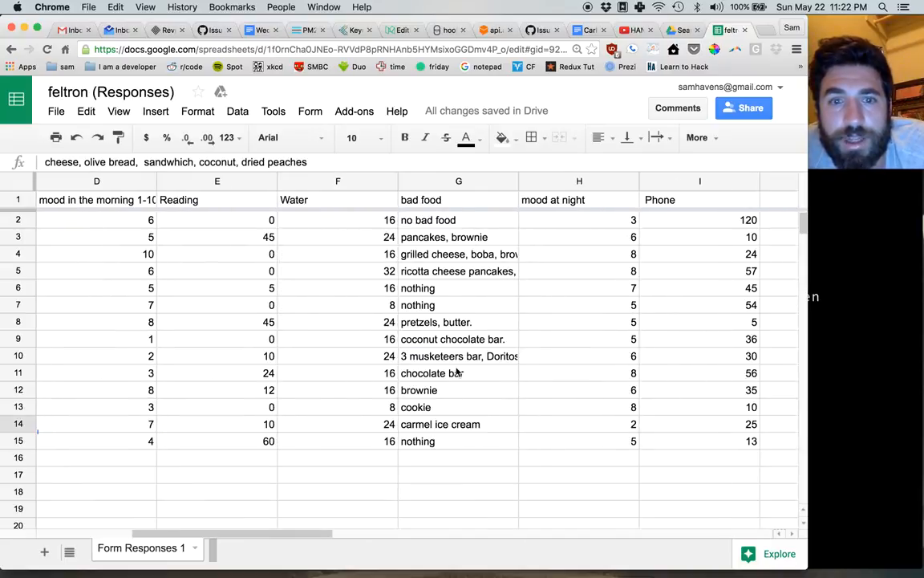
pyautogui.click(459, 199)
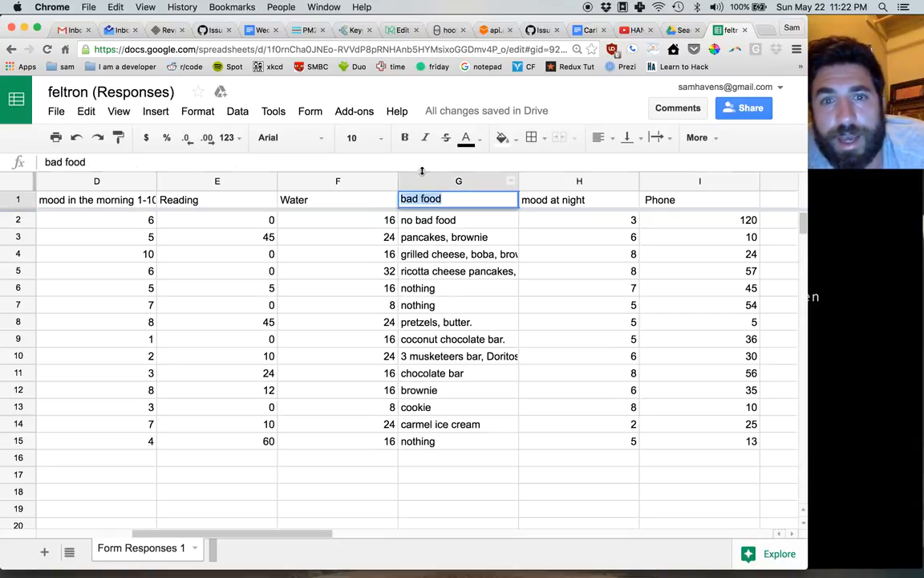
pyautogui.moveTo(463, 219)
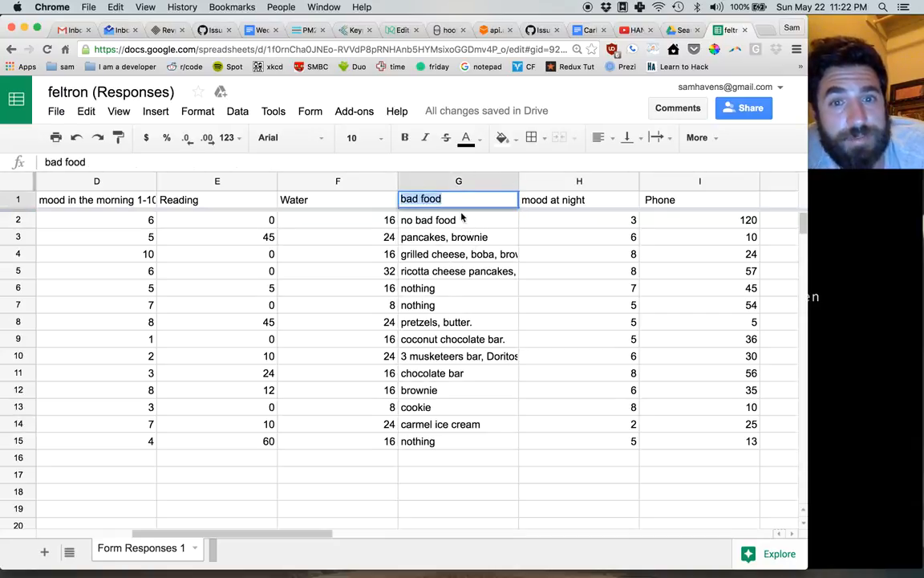
pyautogui.click(459, 220)
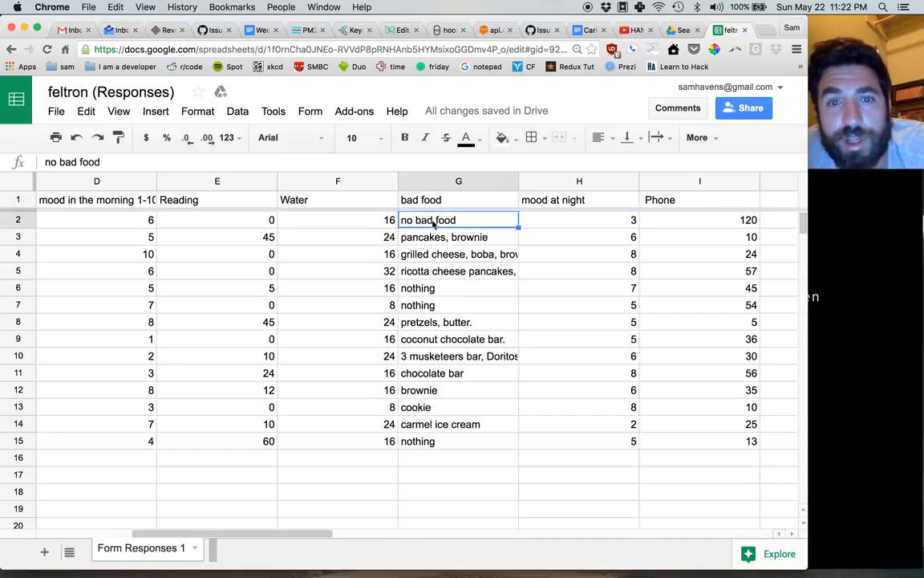
pyautogui.click(459, 287)
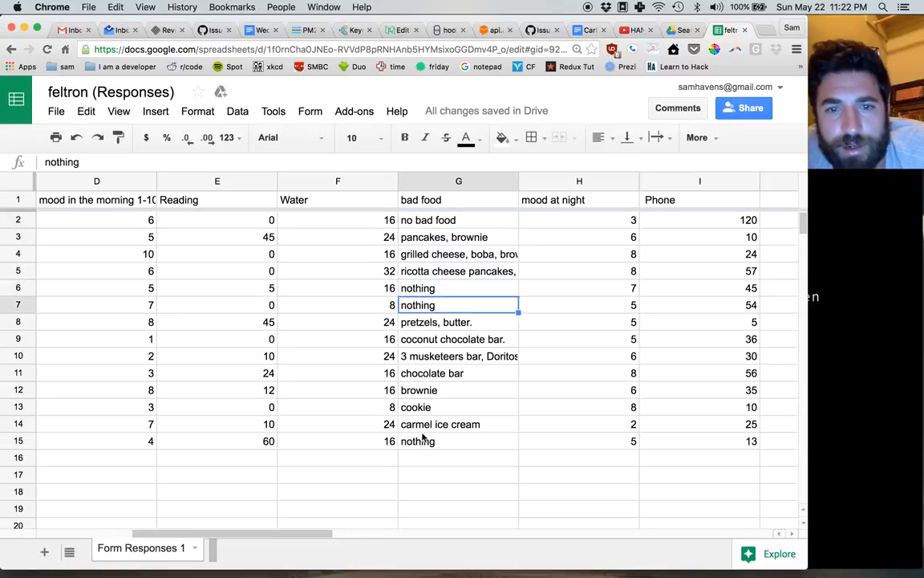
pyautogui.click(459, 440)
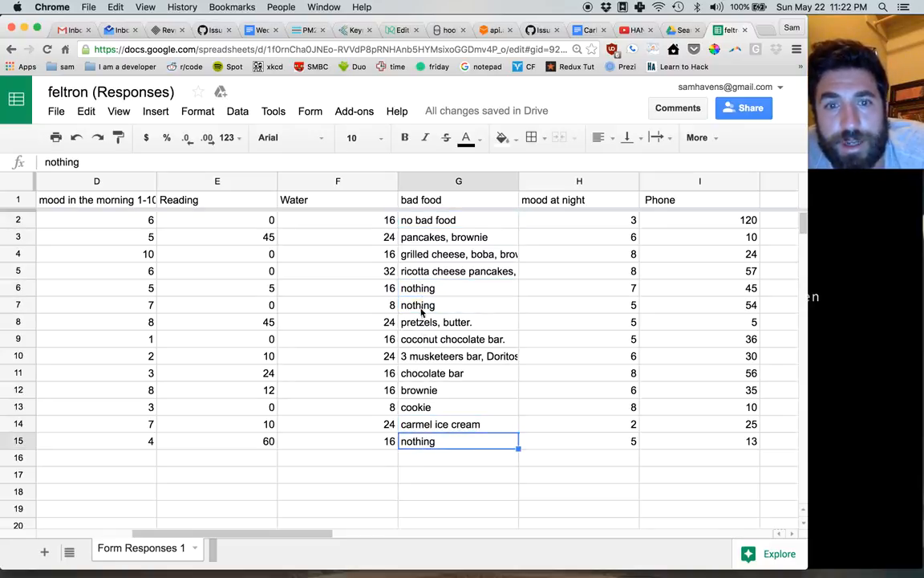
# Overwrite G2 with 'nothing' to match the other empty answers.
pyautogui.click(459, 220)
pyautogui.write('nothing')
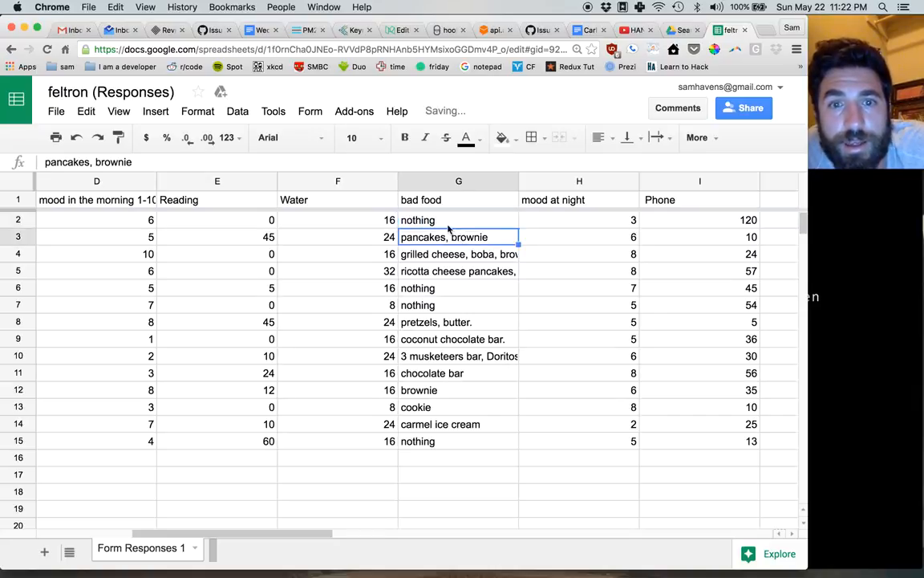
pyautogui.click(459, 220)
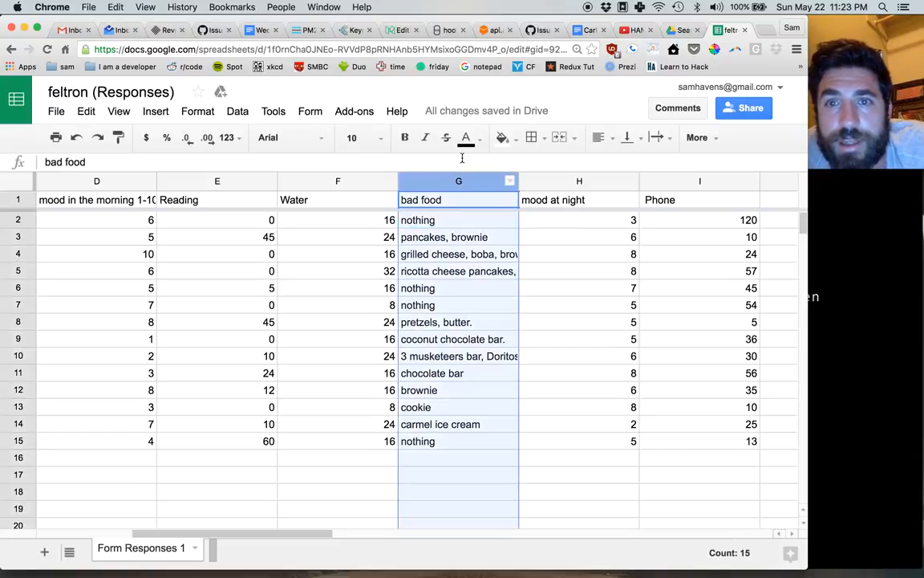
pyautogui.moveTo(597, 138)
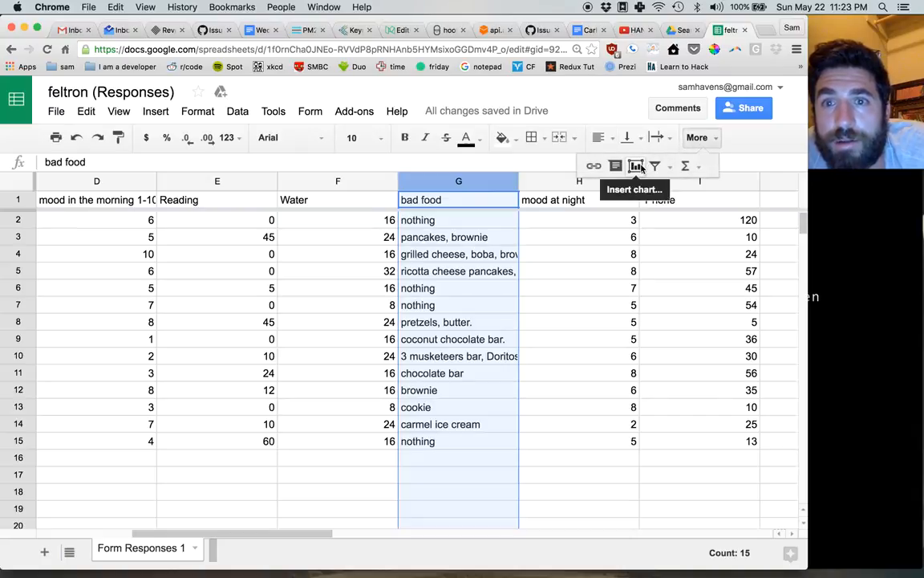
pyautogui.click(636, 166)
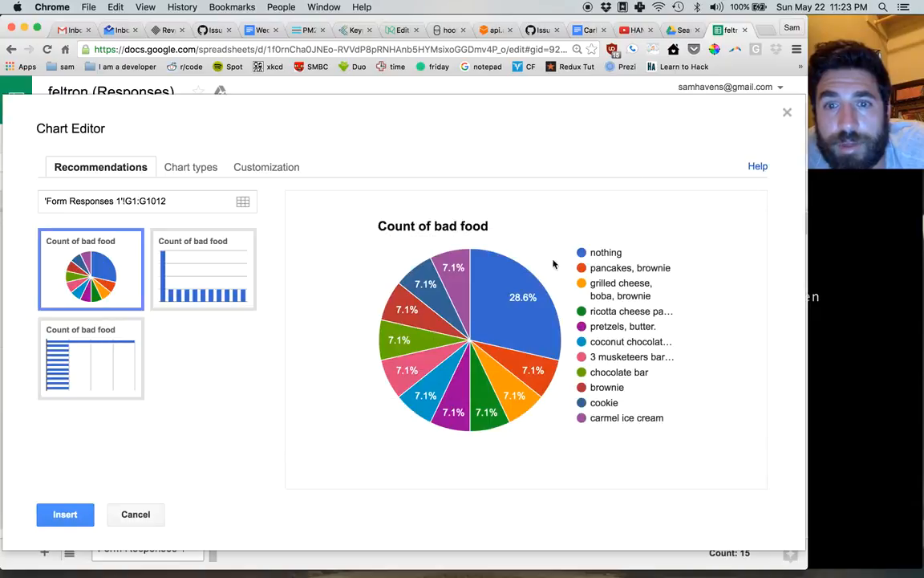
pyautogui.moveTo(500, 305)
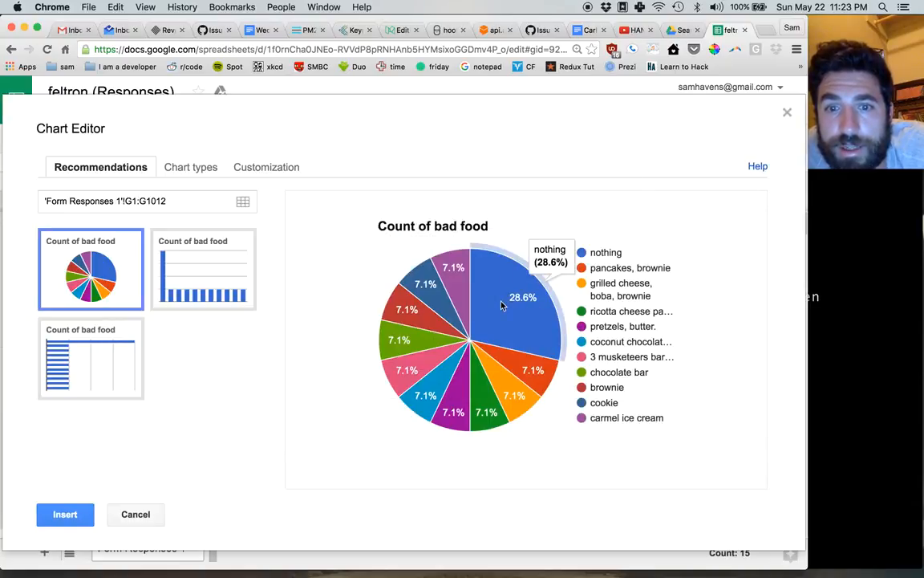
pyautogui.moveTo(591, 255)
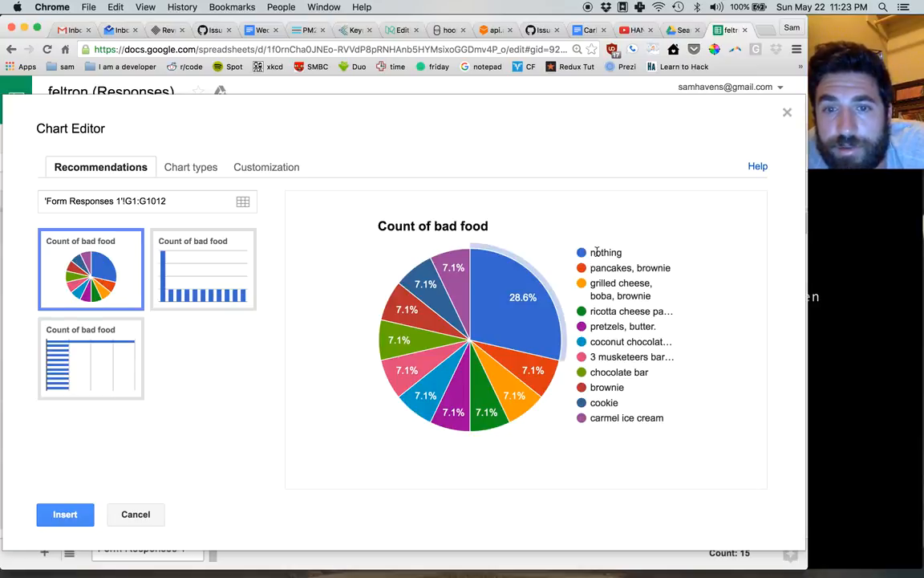
pyautogui.moveTo(526, 316)
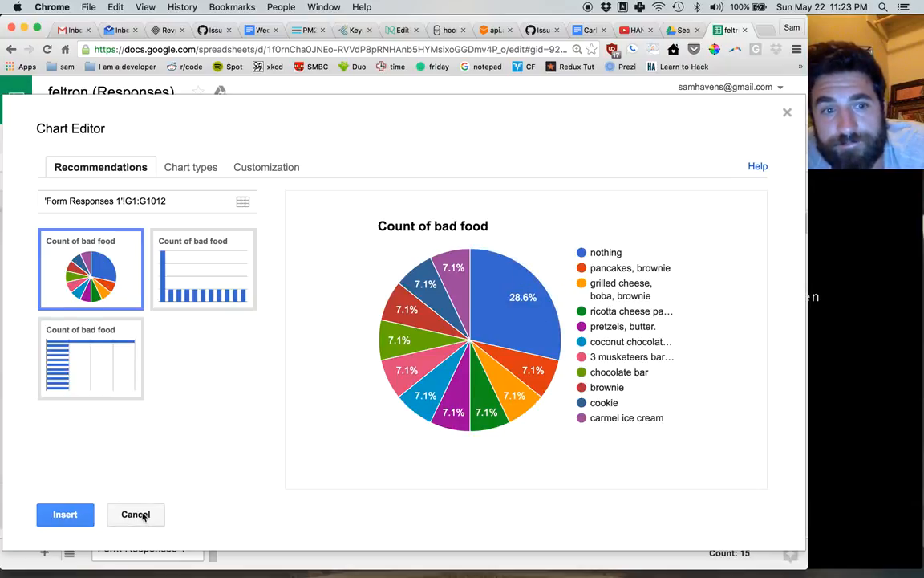
pyautogui.click(202, 269)
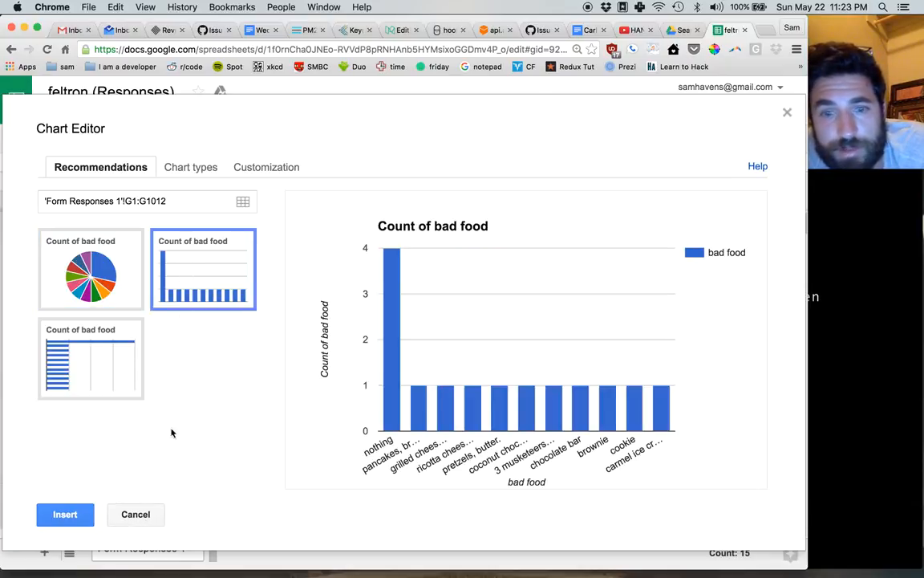
pyautogui.click(135, 514)
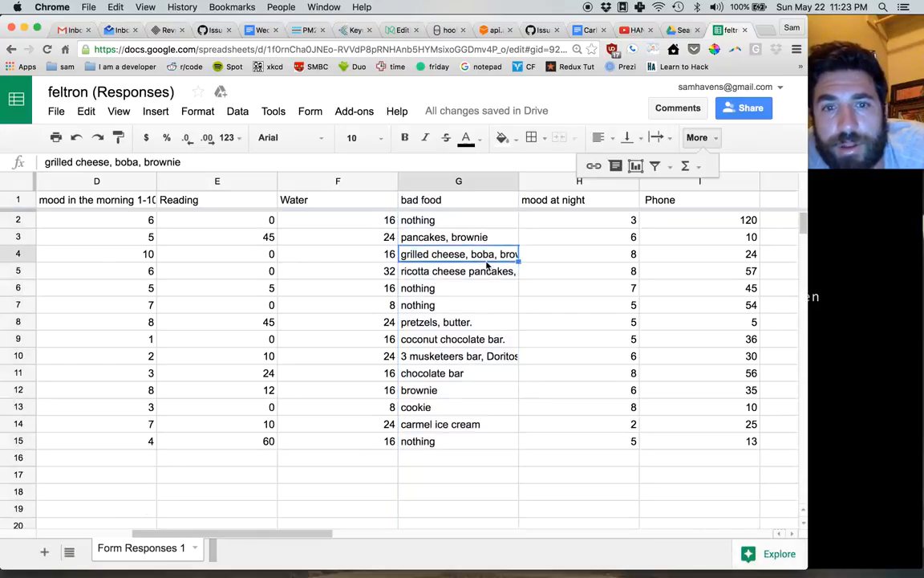
pyautogui.click(459, 238)
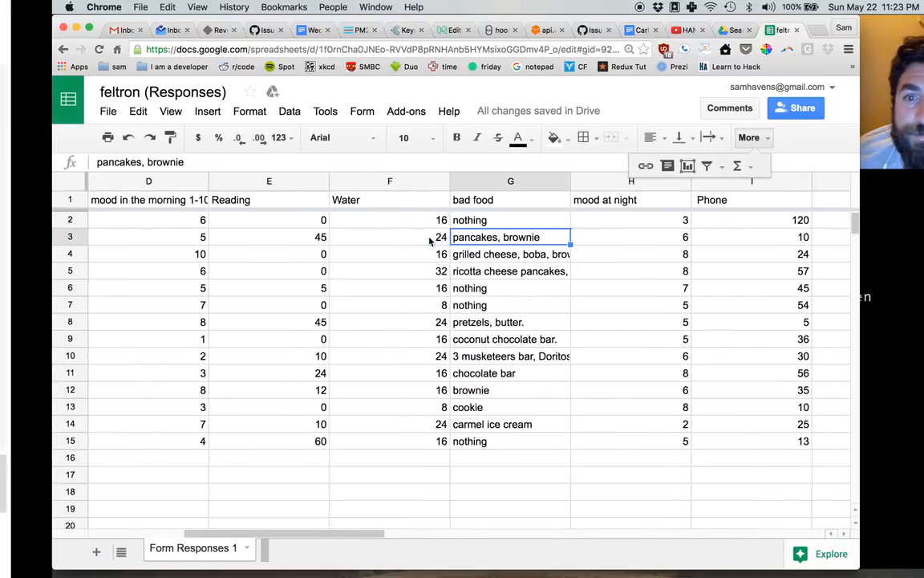
pyautogui.hscroll(-3)
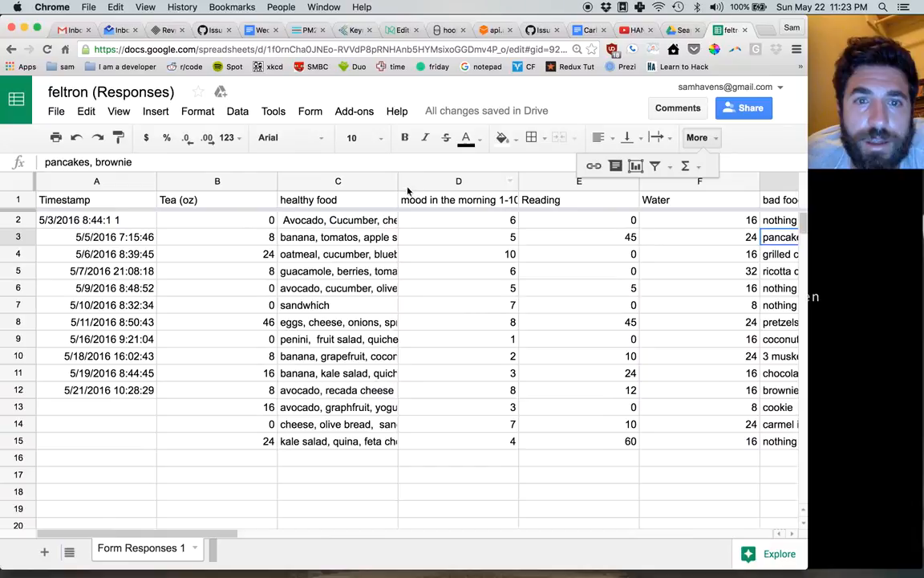
pyautogui.moveTo(645, 152)
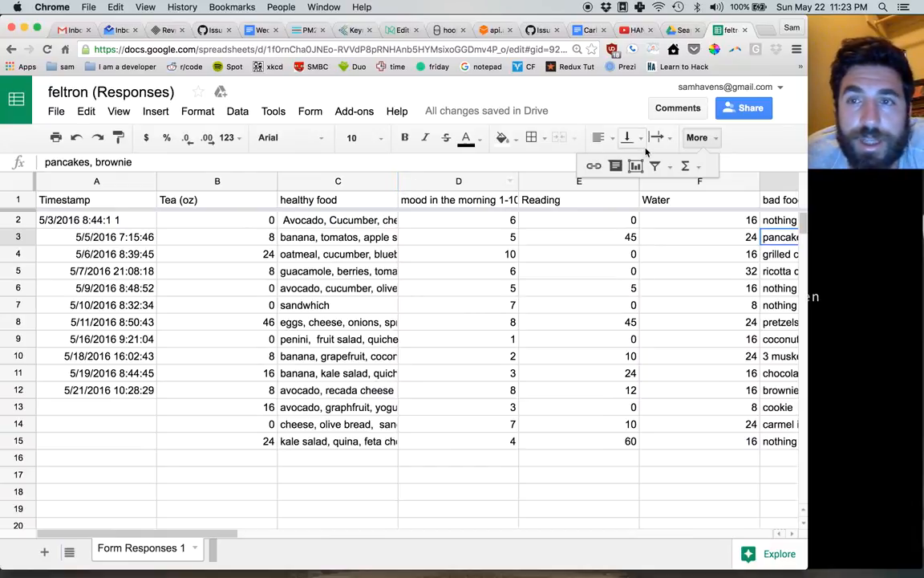